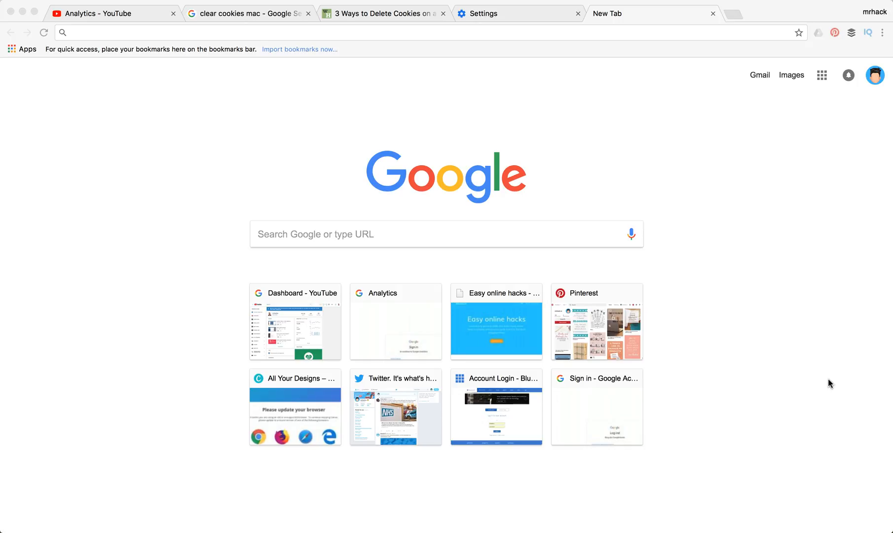
pyautogui.moveTo(783, 295)
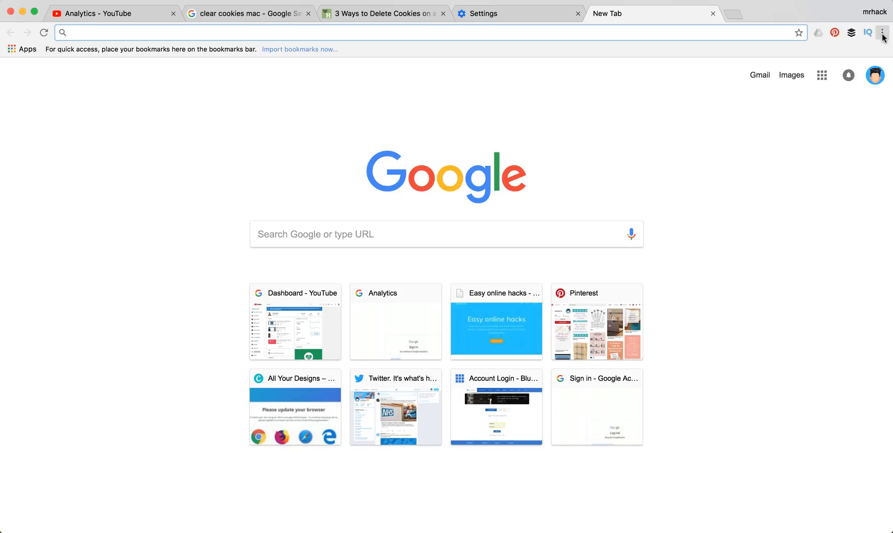
# Open Clear browsing data from More Tools and set the time range to Last hour.
pyautogui.click(883, 33)
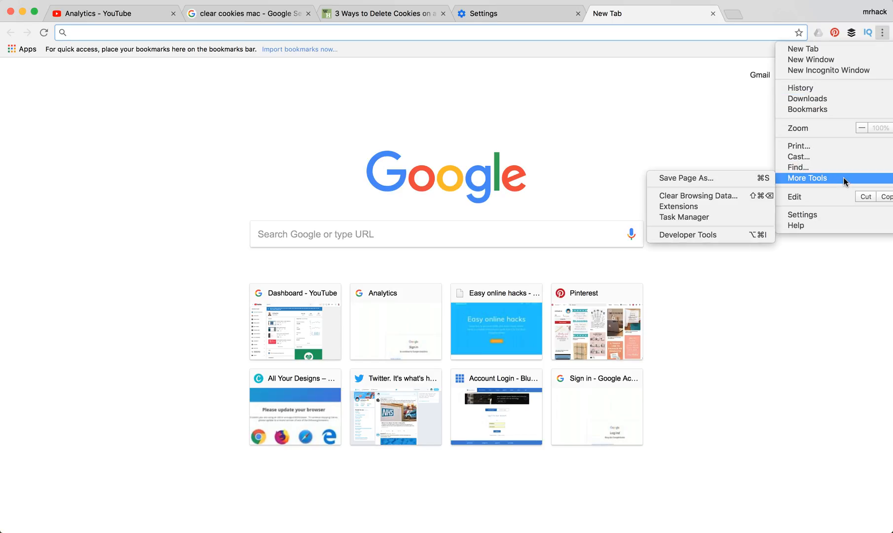
pyautogui.moveTo(710, 195)
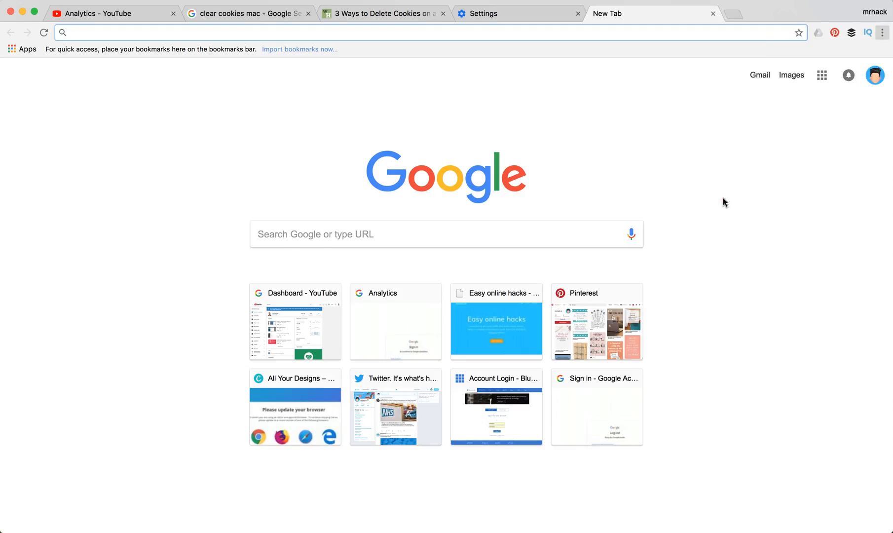
pyautogui.click(507, 14)
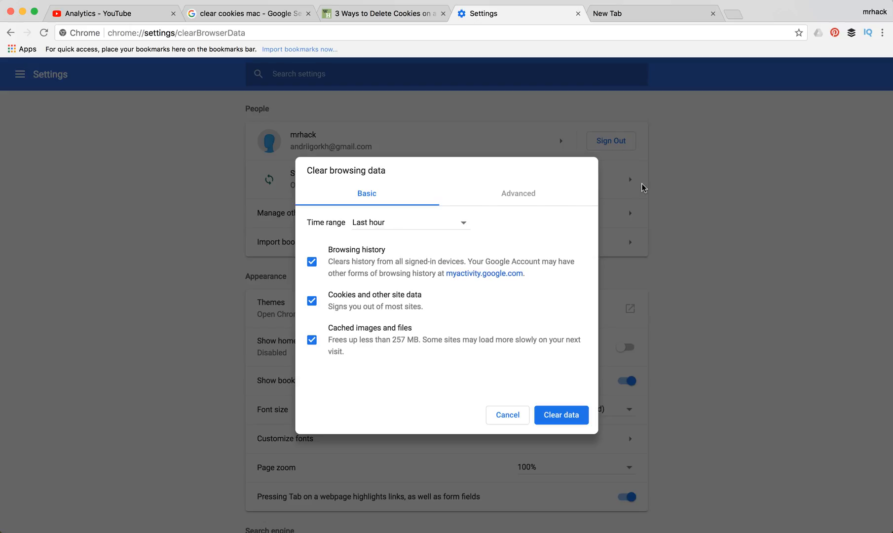
pyautogui.moveTo(458, 226)
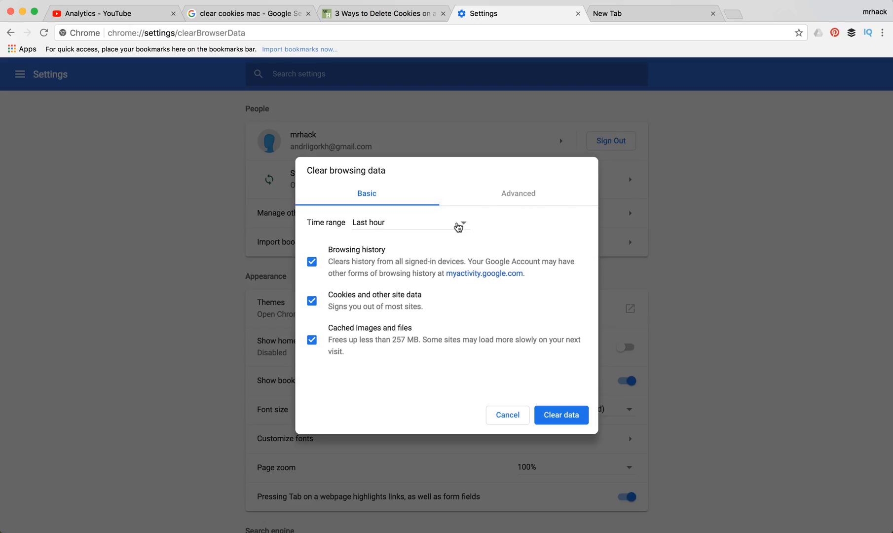
pyautogui.click(405, 222)
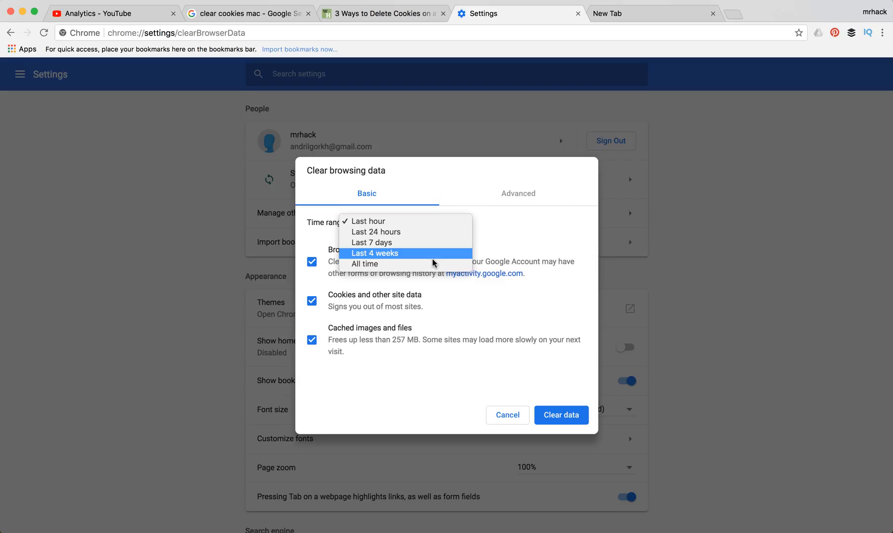
pyautogui.click(368, 221)
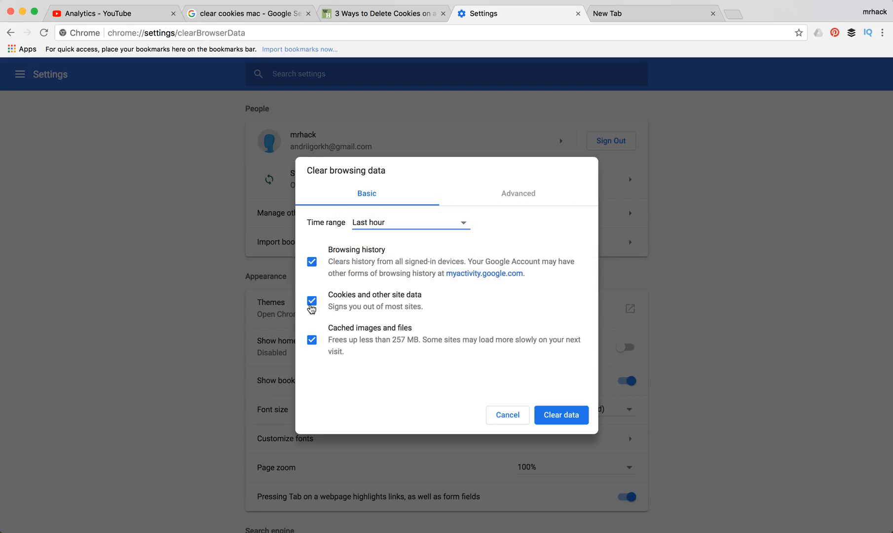
pyautogui.moveTo(335, 299)
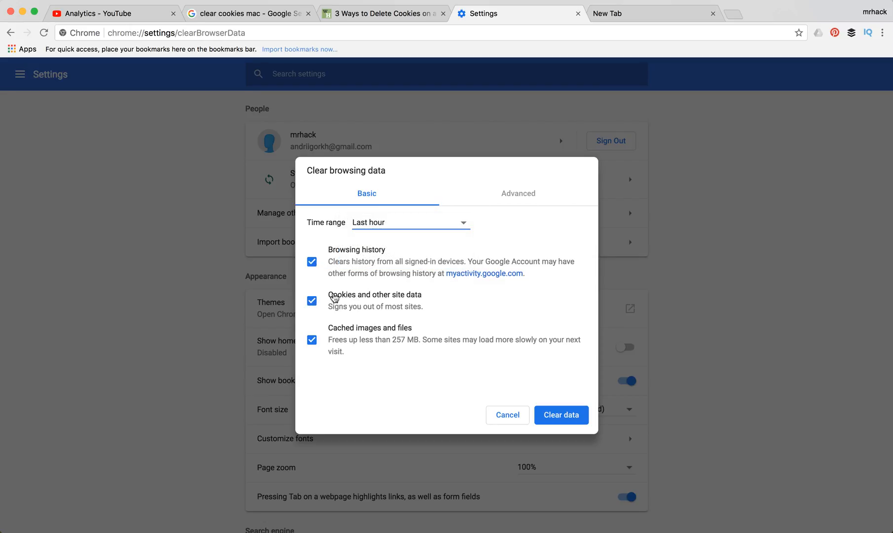
pyautogui.moveTo(378, 316)
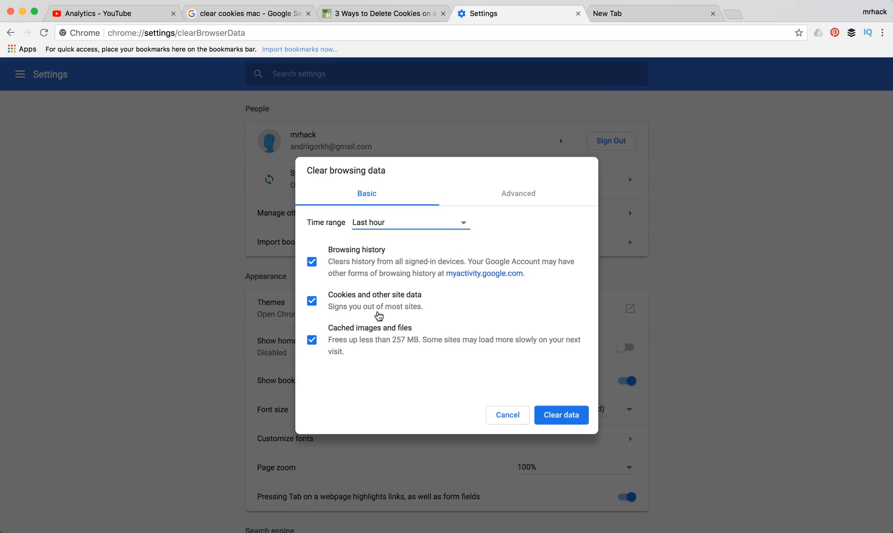
pyautogui.moveTo(378, 357)
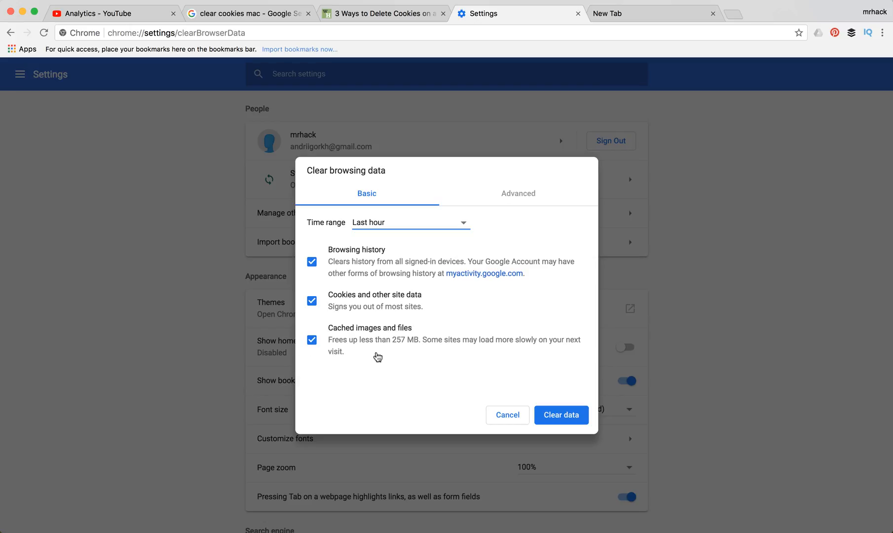
pyautogui.moveTo(532, 237)
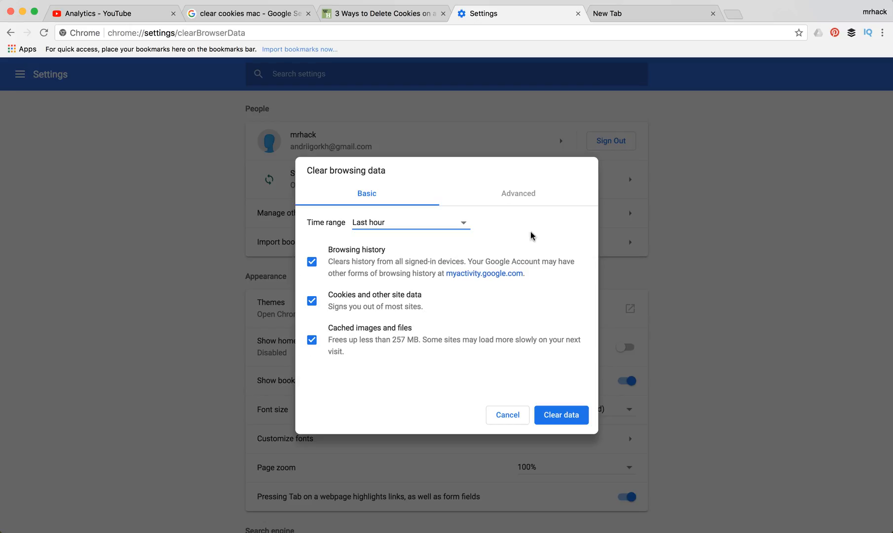
# Review the Advanced data types, return to Basic, and clear history, cookies and cached files.
pyautogui.click(517, 193)
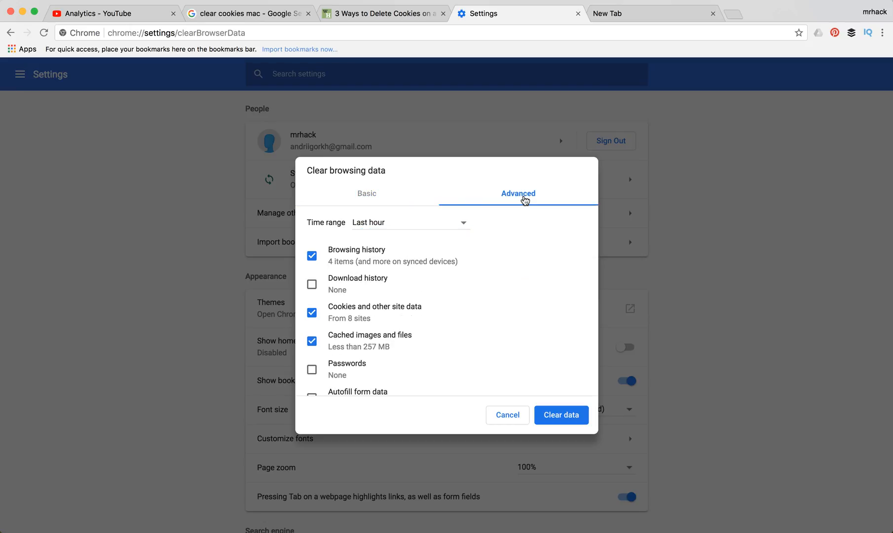
pyautogui.moveTo(513, 300)
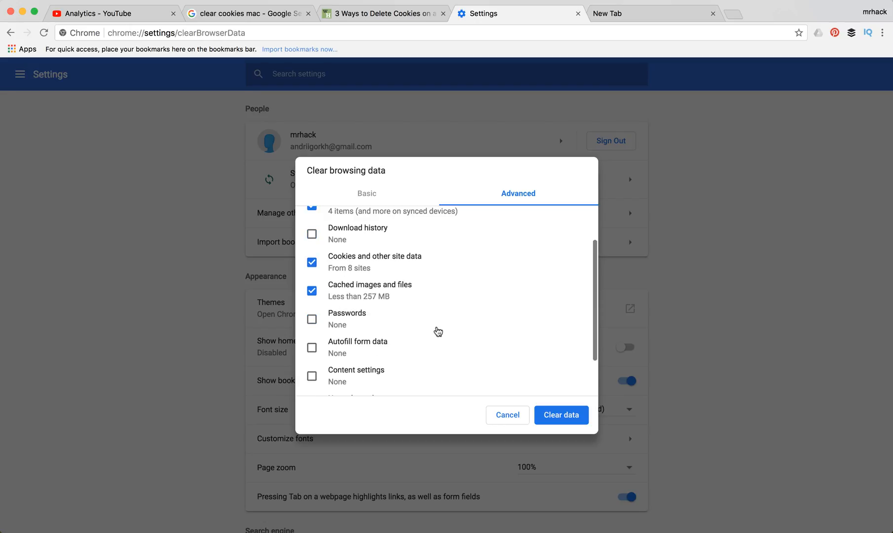
pyautogui.scroll(-3)
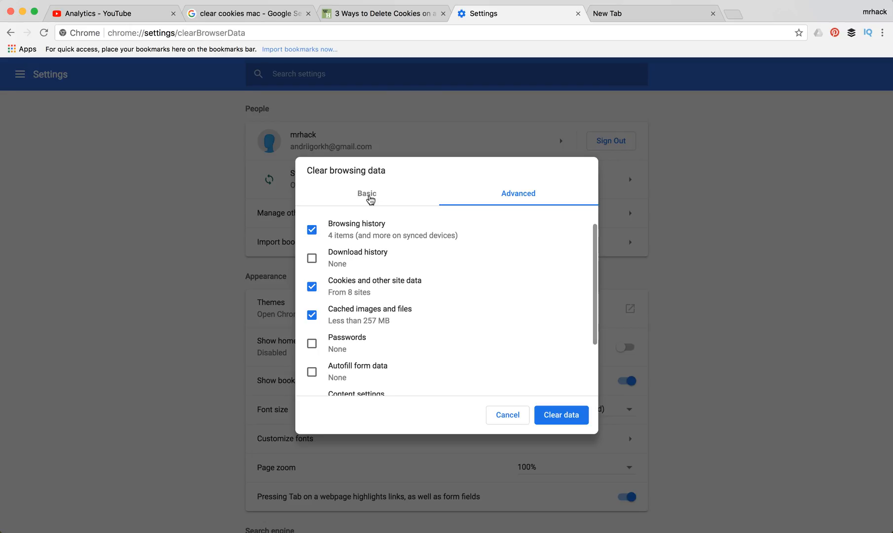
pyautogui.click(367, 193)
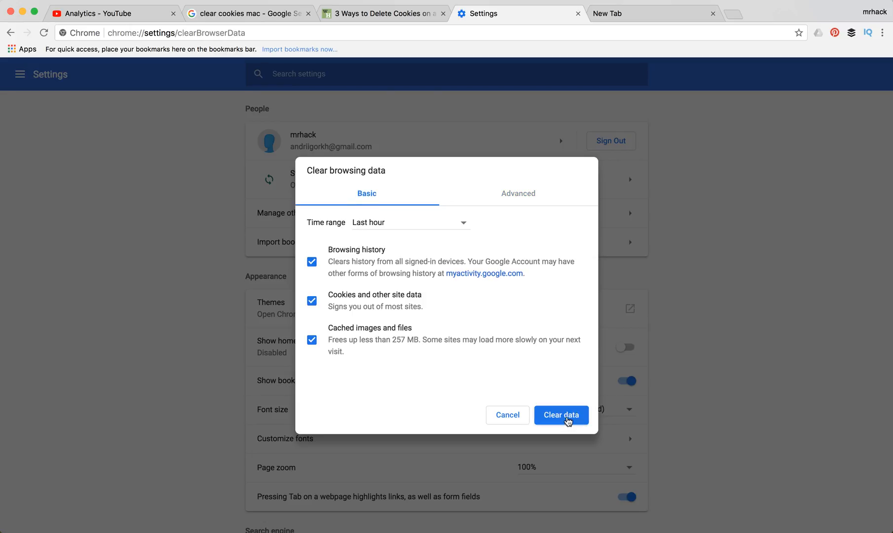
pyautogui.click(560, 415)
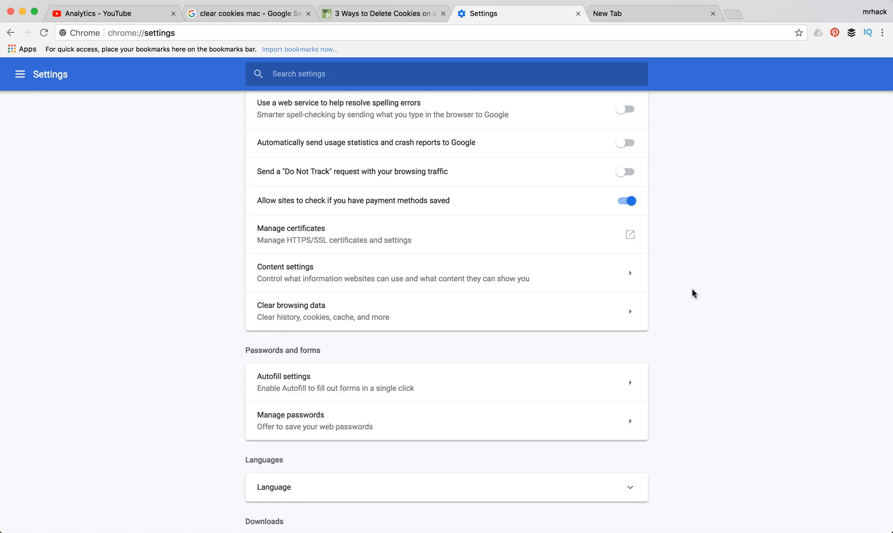
pyautogui.moveTo(700, 36)
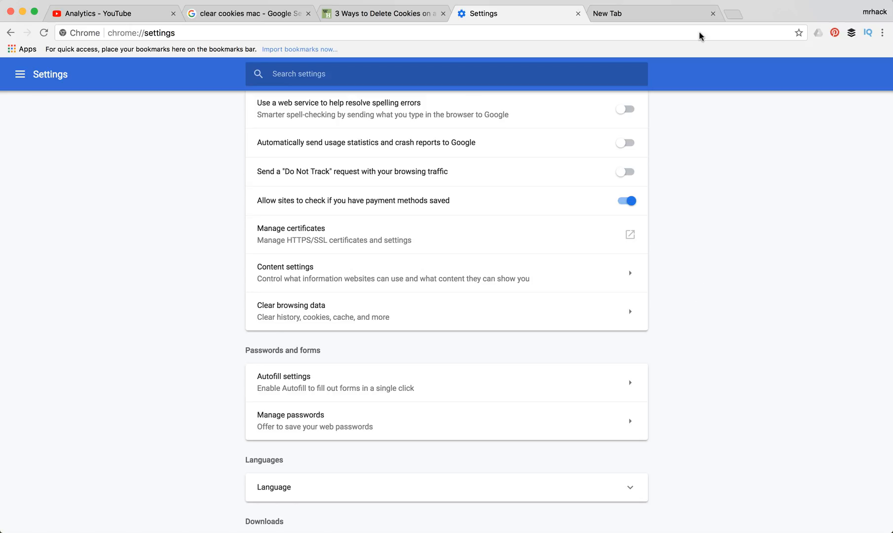